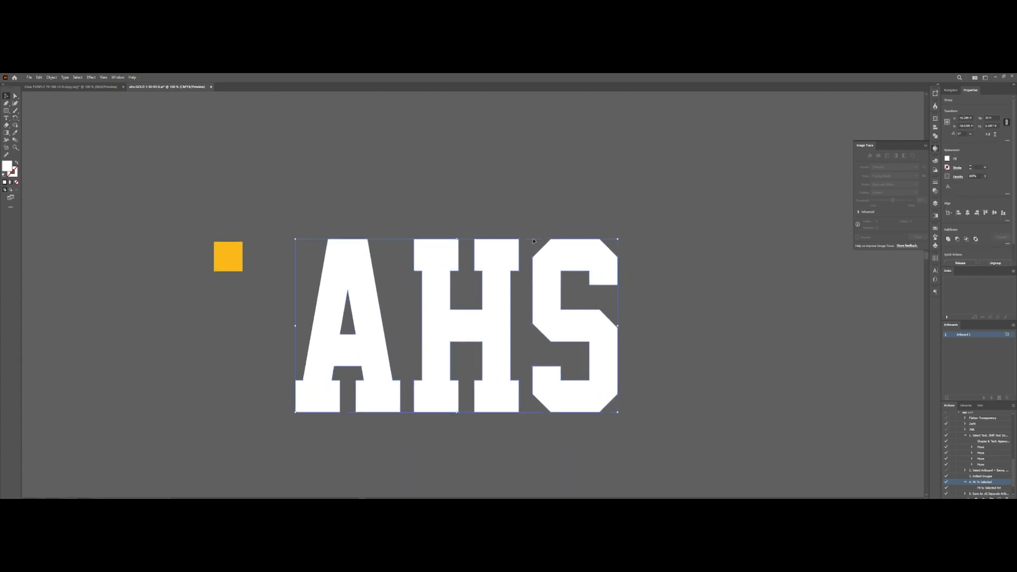
Step: Apply Offset Path to the AHS lettering, setting offset amount and corner joins with preview
{"action": "key", "text": "Ctrl+c"}
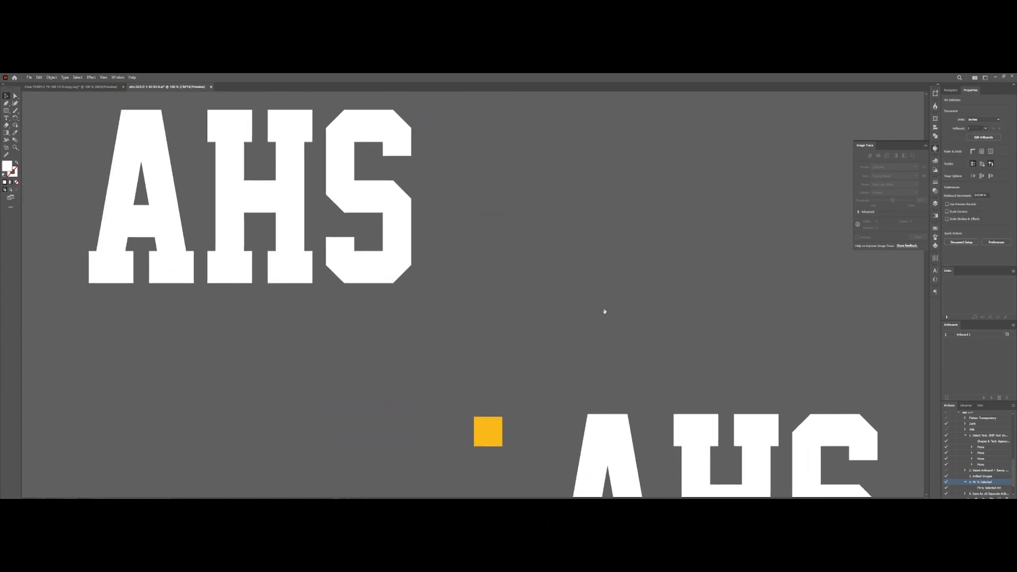
{"action": "mouse_move", "coordinate": [605, 316]}
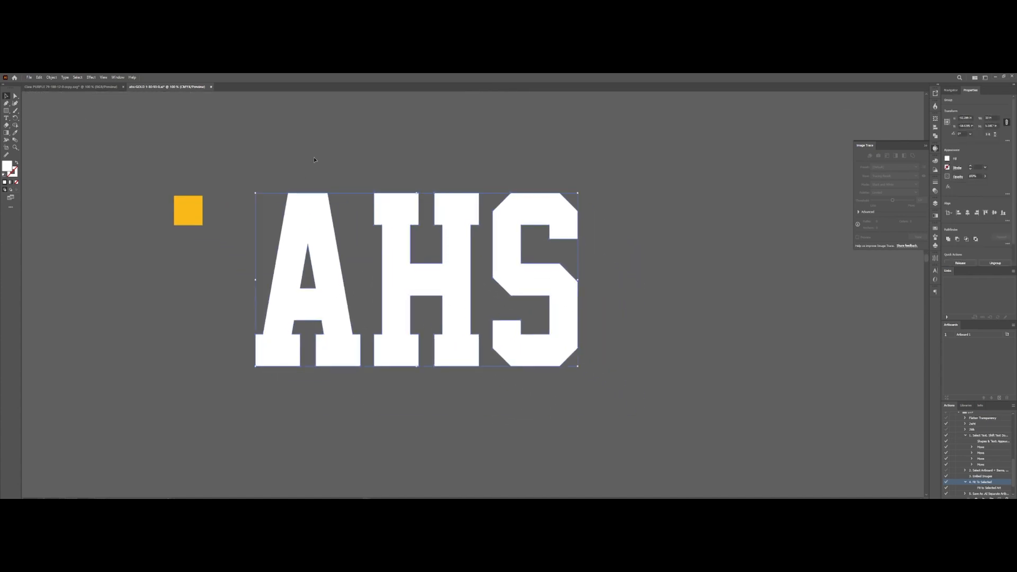
{"action": "left_click", "coordinate": [51, 78]}
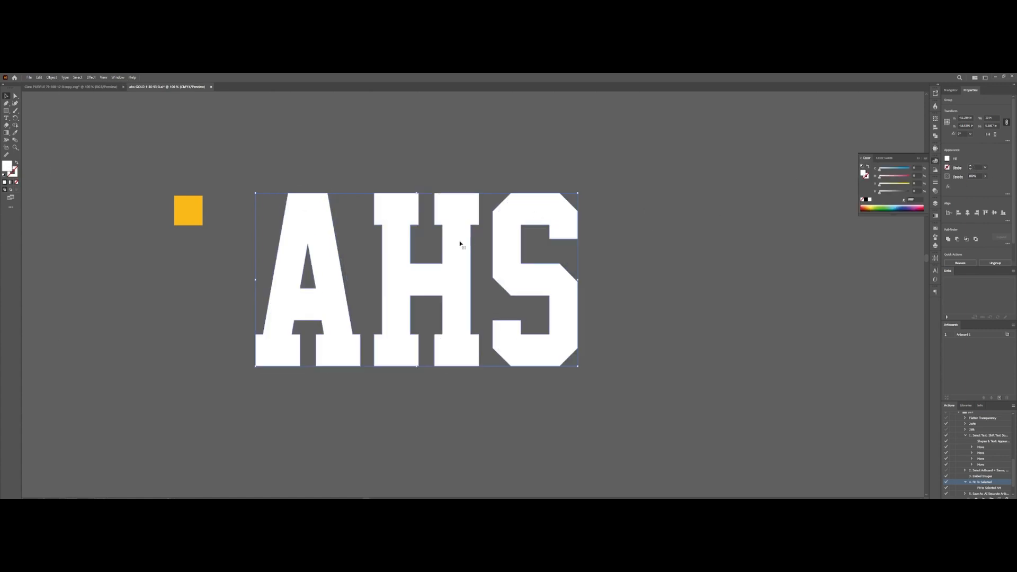
{"action": "left_click", "coordinate": [51, 78]}
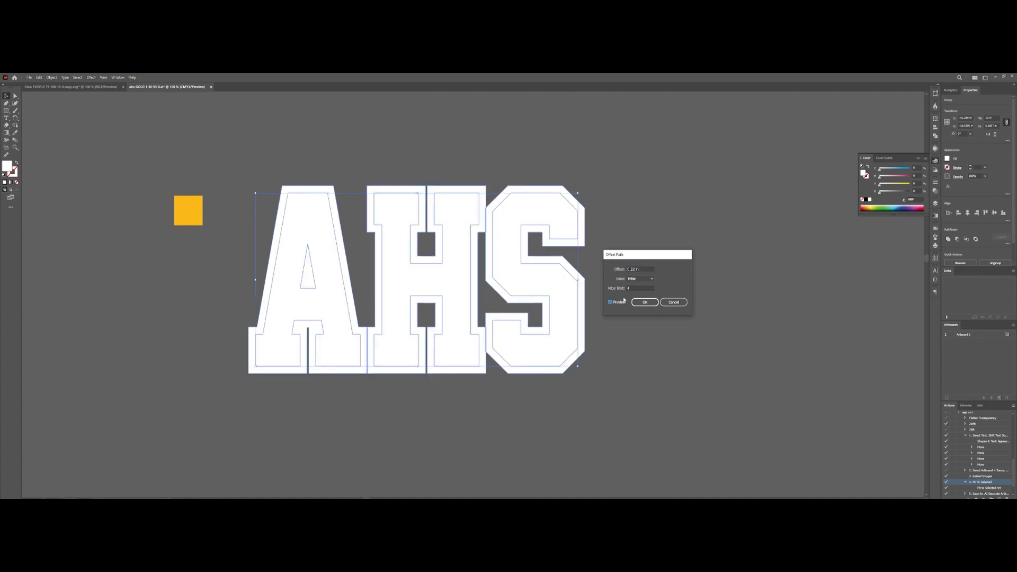
{"action": "left_click", "coordinate": [639, 269]}
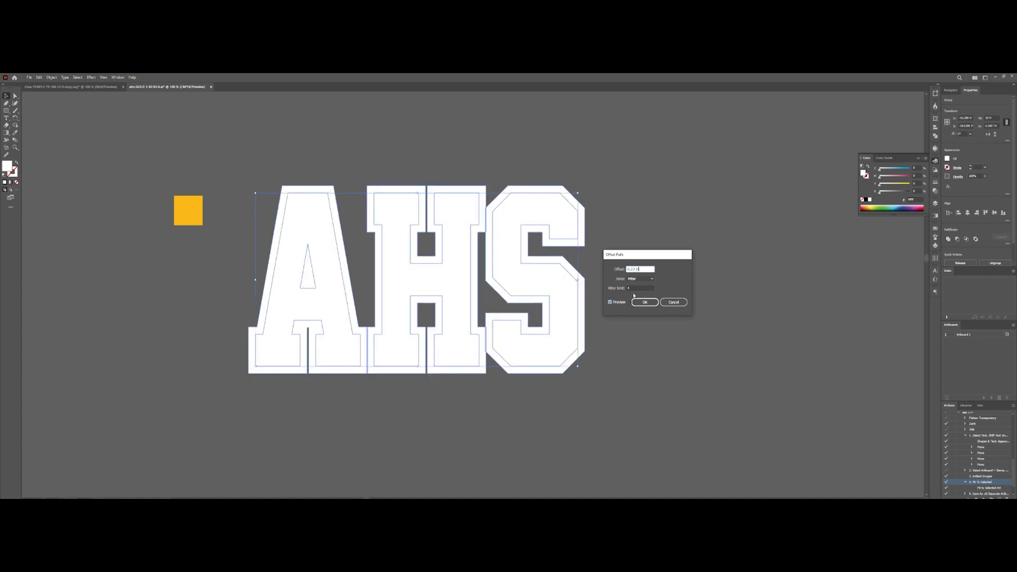
{"action": "left_click", "coordinate": [611, 302]}
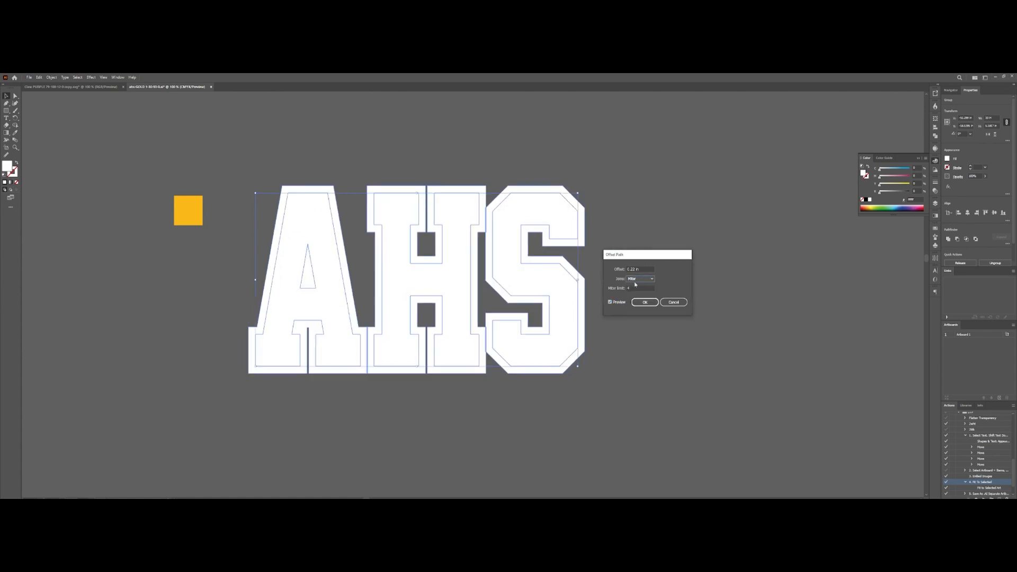
{"action": "left_click", "coordinate": [610, 302]}
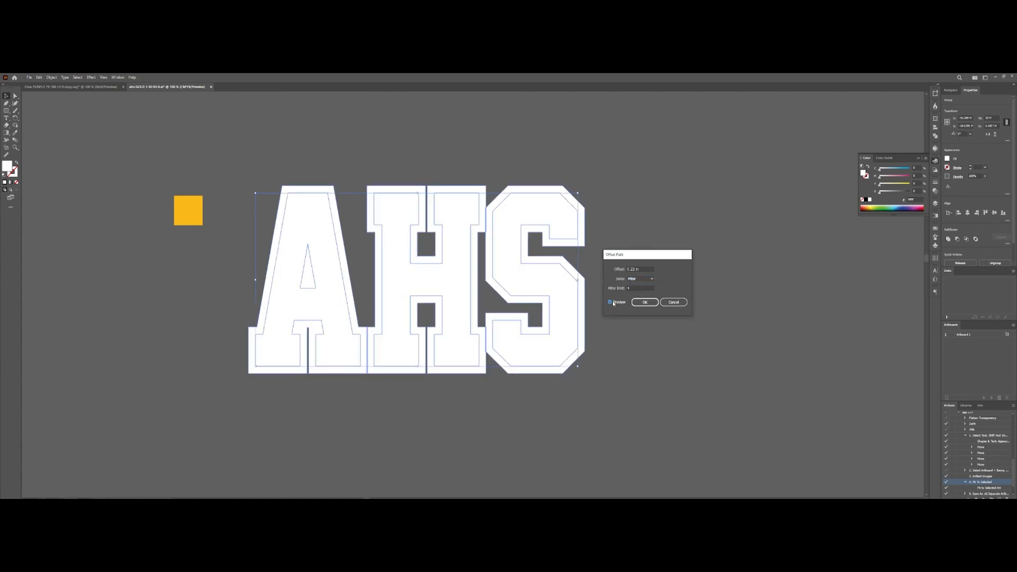
{"action": "left_click", "coordinate": [610, 302]}
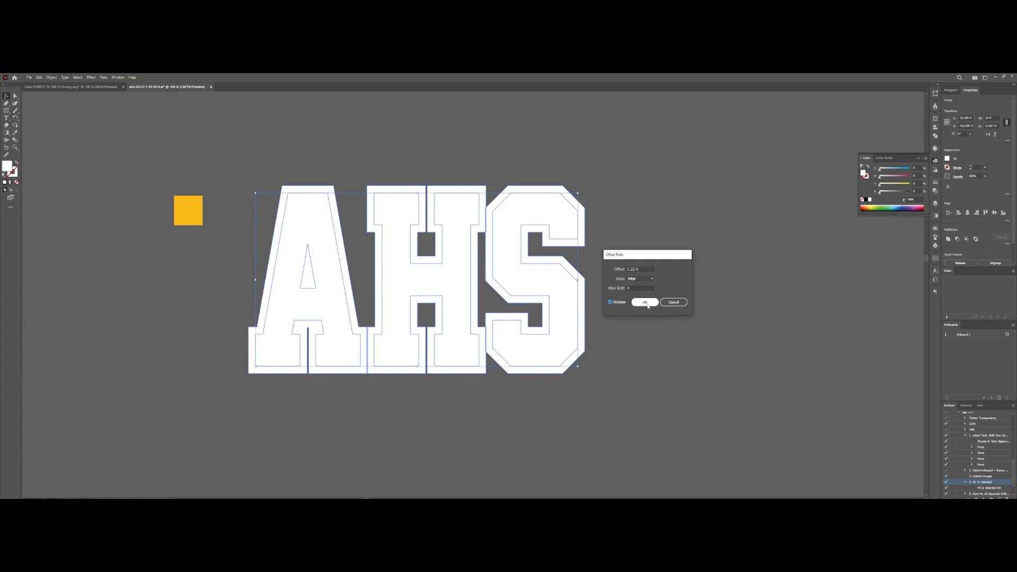
{"action": "left_click", "coordinate": [644, 301]}
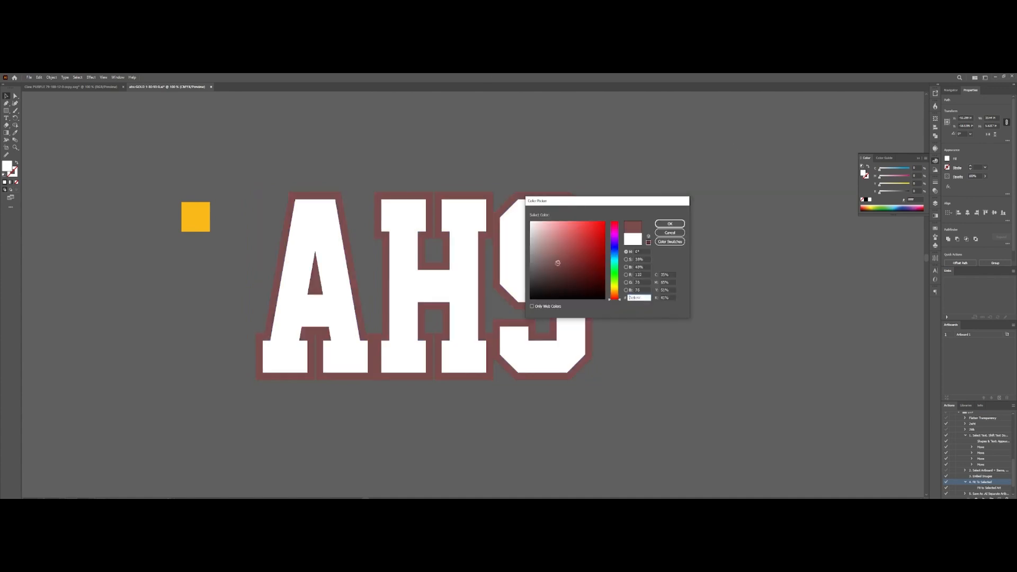
Step: Change the offset outline's fill from dark red to black in the Color Picker
{"action": "left_click", "coordinate": [669, 224]}
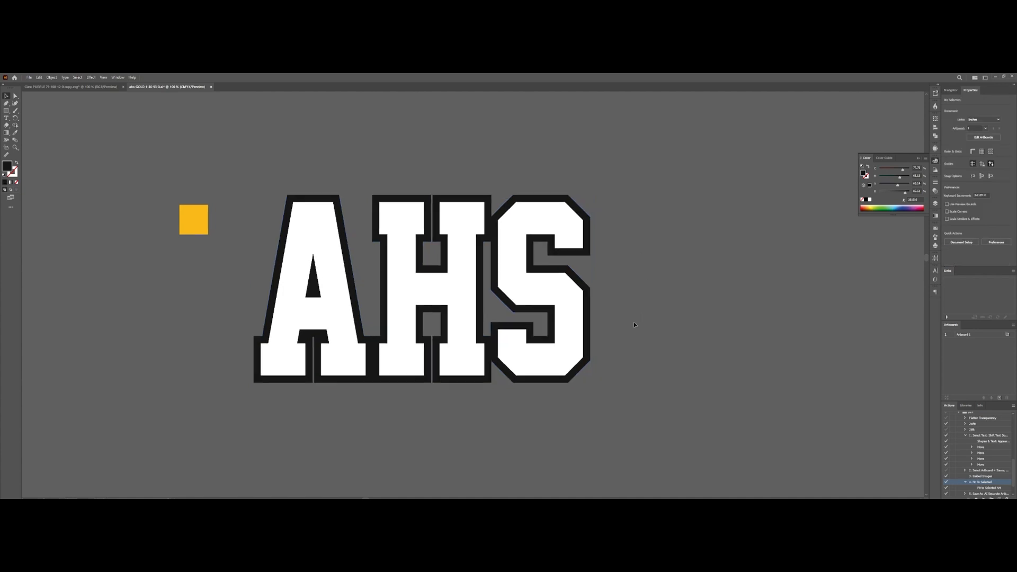
{"action": "mouse_move", "coordinate": [601, 243]}
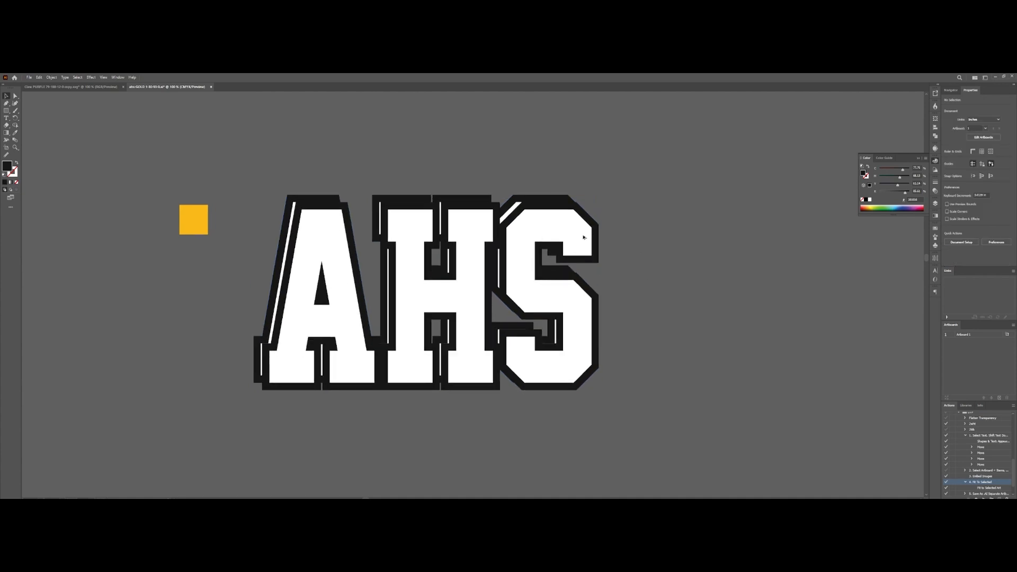
Step: Move the duplicated outline group down-right and select both outline copies together
{"action": "left_click", "coordinate": [462, 293]}
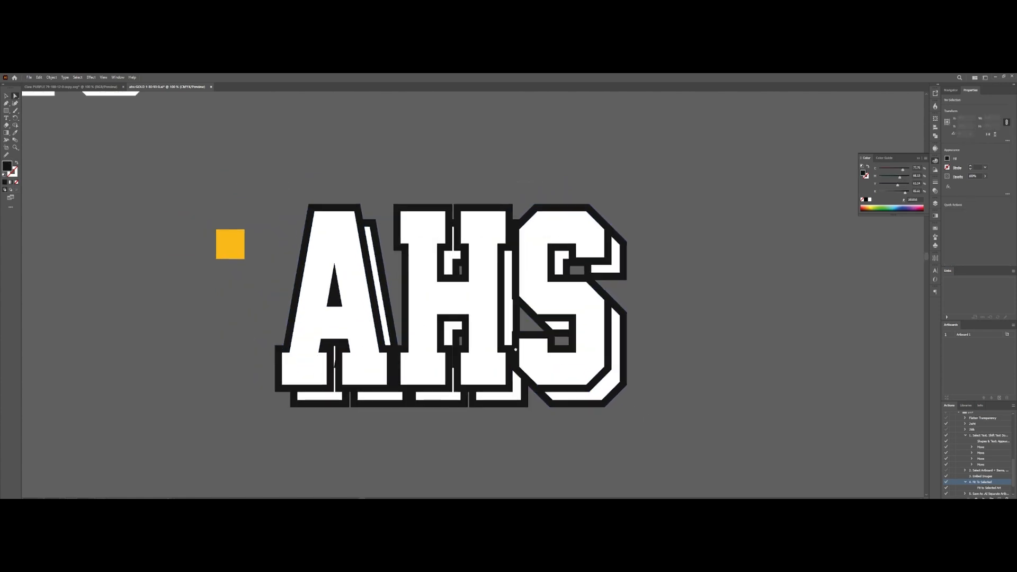
{"action": "left_click", "coordinate": [53, 76]}
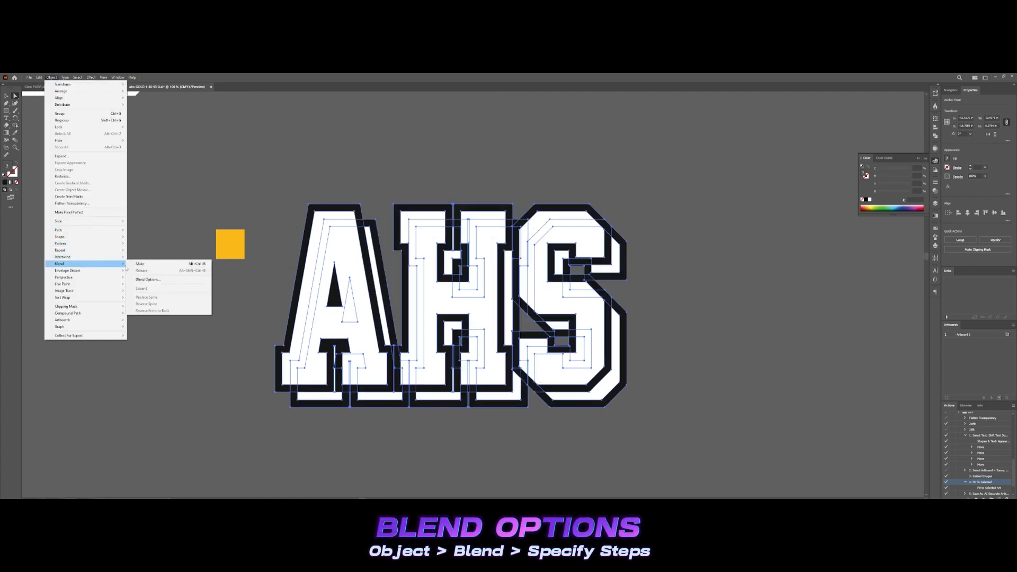
Step: Blend the two outline copies with Specified Steps into a solid black extruded depth
{"action": "left_click", "coordinate": [147, 280]}
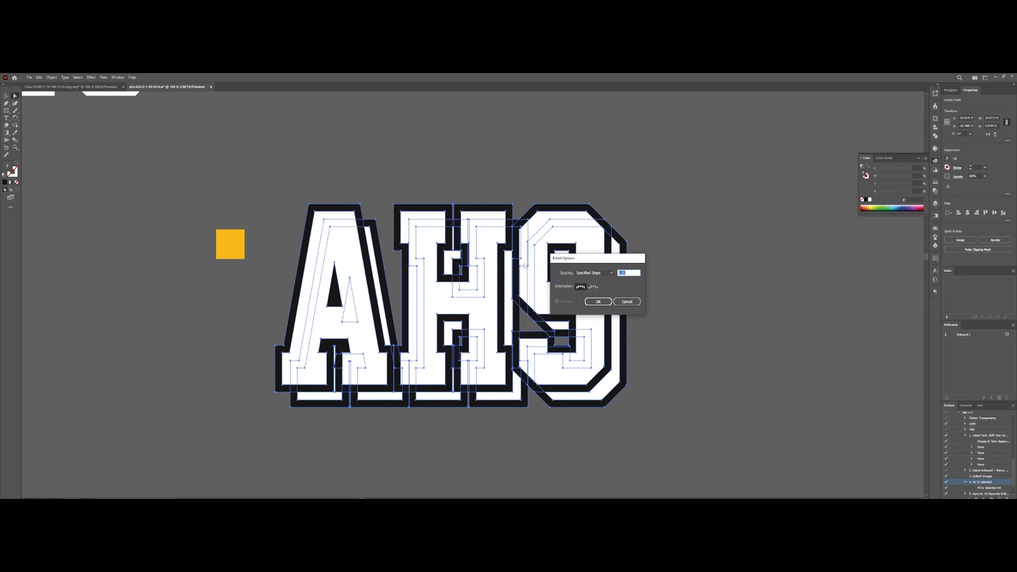
{"action": "left_click", "coordinate": [52, 76]}
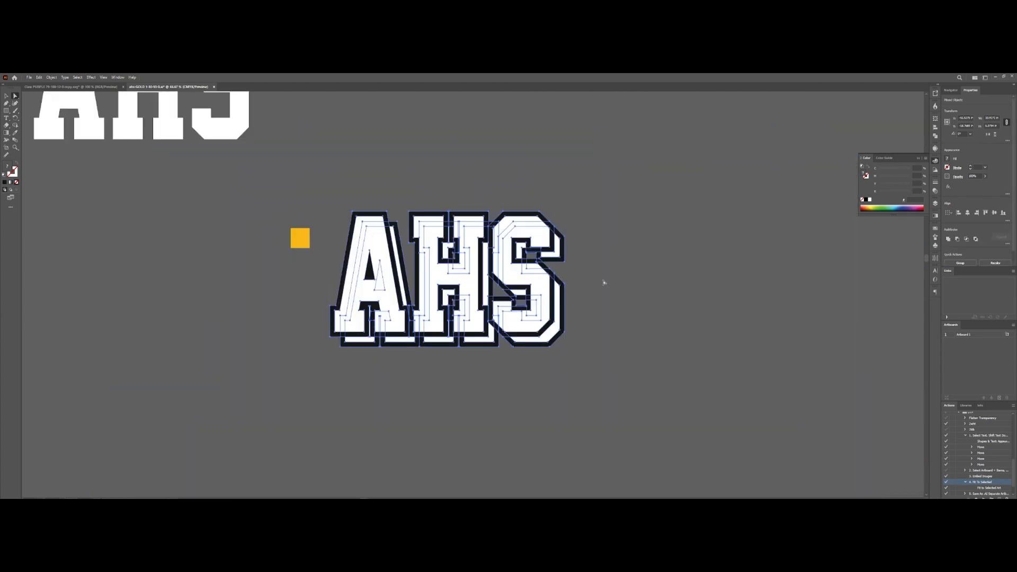
{"action": "left_click", "coordinate": [52, 76]}
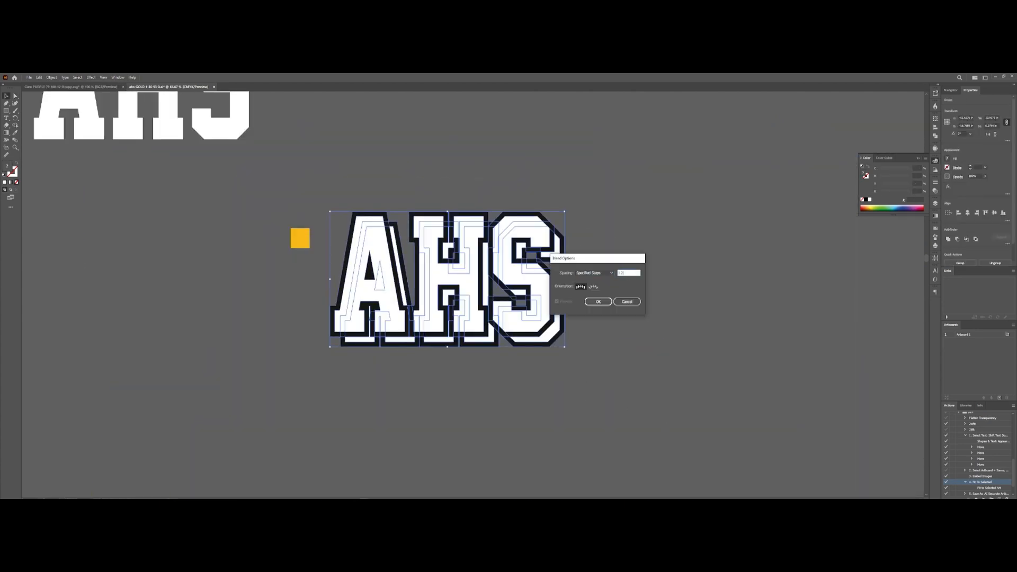
{"action": "left_click", "coordinate": [598, 301]}
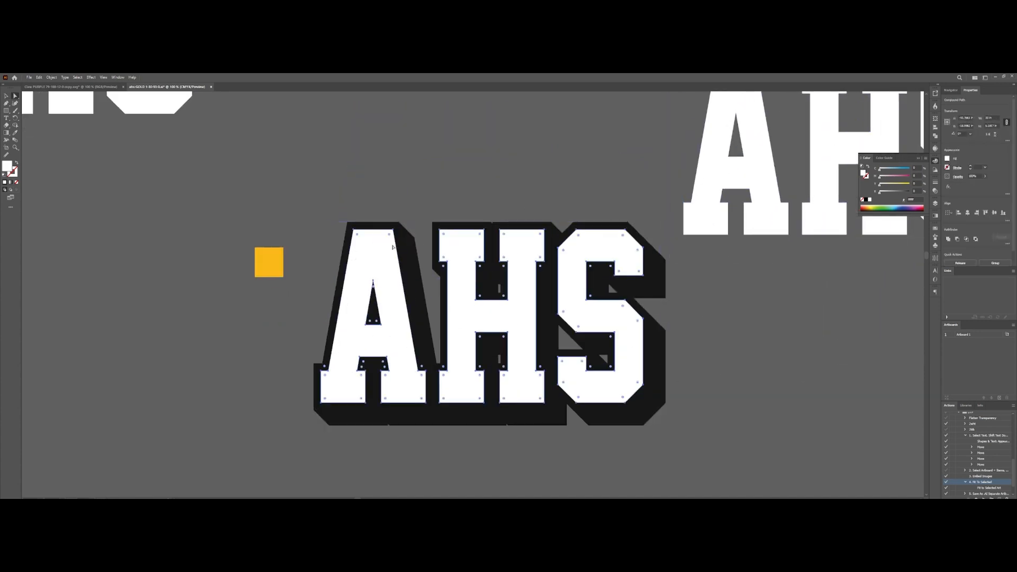
Step: Fill the selected letter faces with a vertical linear white-to-black gradient
{"action": "key", "text": "ctrl+f"}
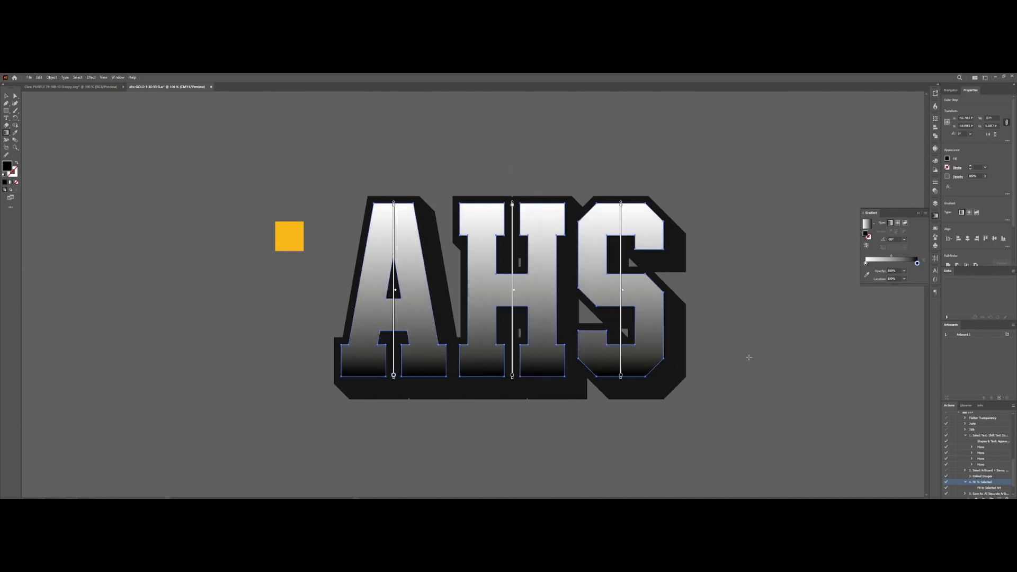
Step: Apply Effect > Pixelate > Color Halftone to the gradient letters with the chosen max radius
{"action": "left_click", "coordinate": [89, 77]}
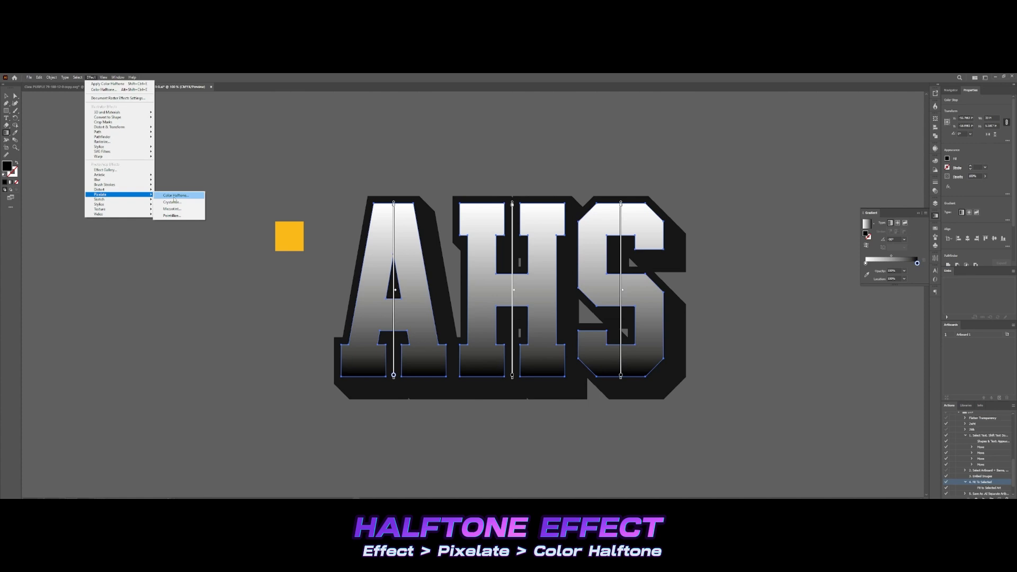
{"action": "left_click", "coordinate": [176, 195]}
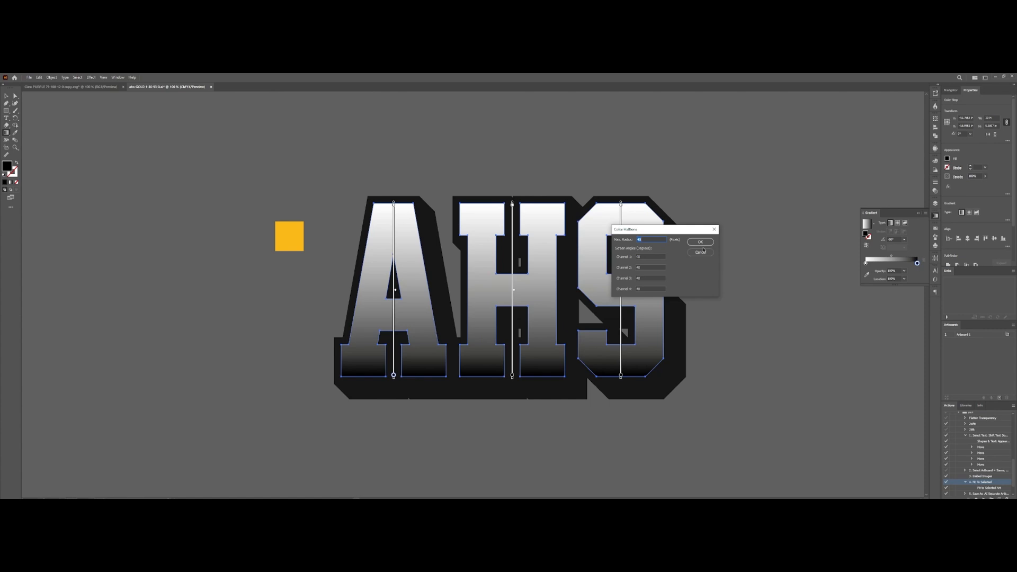
{"action": "key", "text": "Ctrl+Z"}
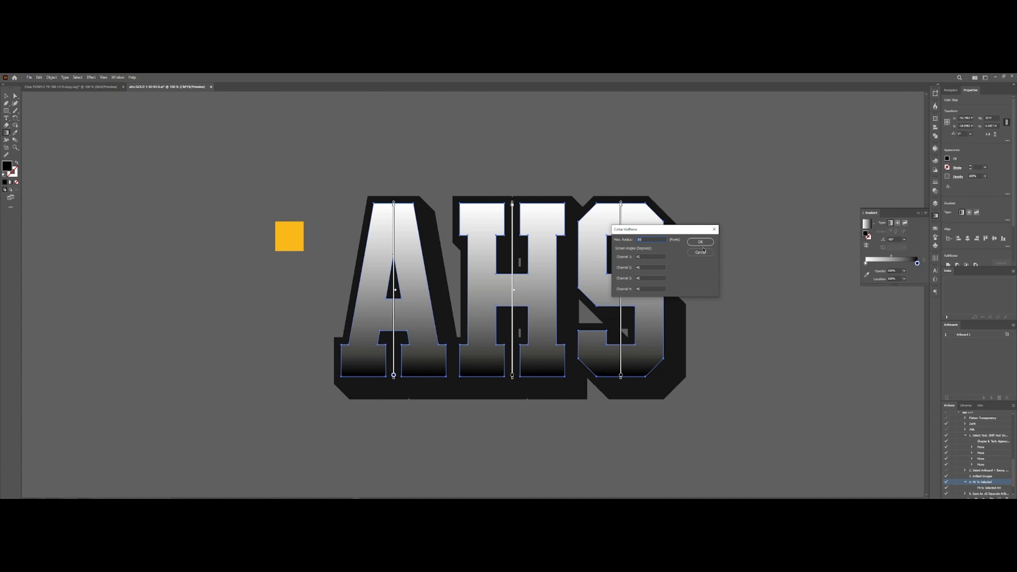
{"action": "left_click", "coordinate": [700, 241]}
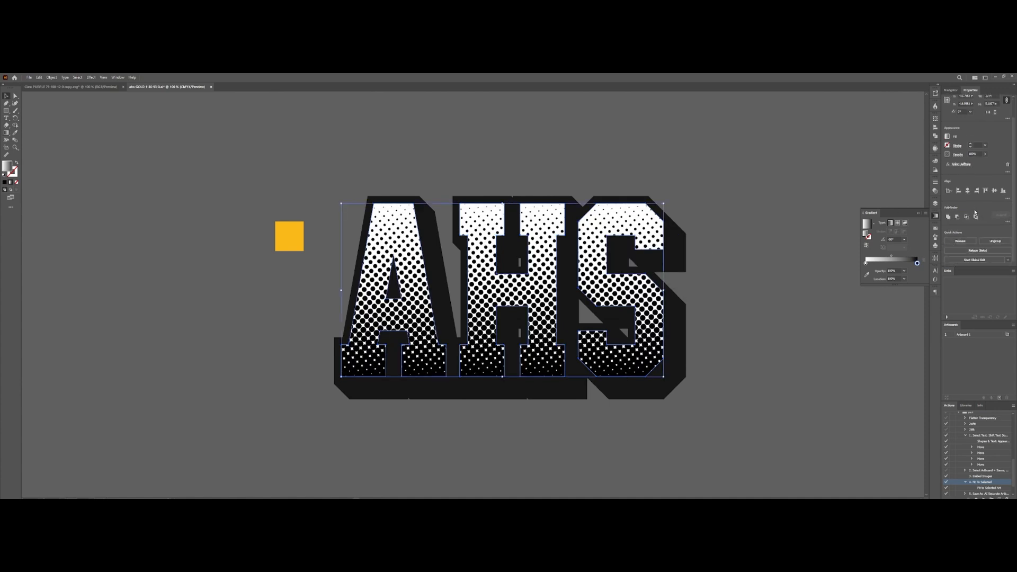
Step: Show the Image Trace panel from the Window menu
{"action": "left_click", "coordinate": [52, 77]}
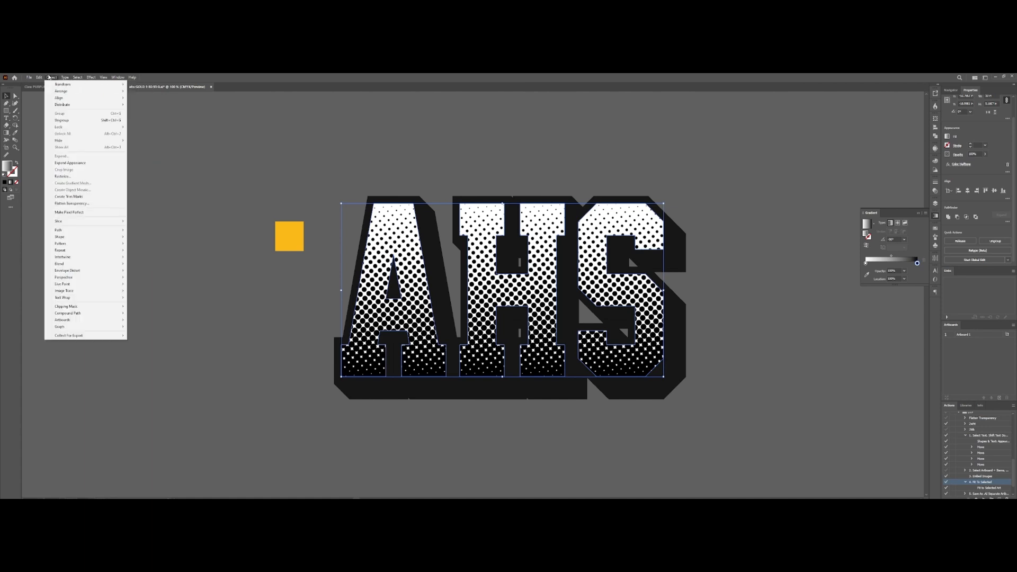
{"action": "left_click", "coordinate": [118, 76]}
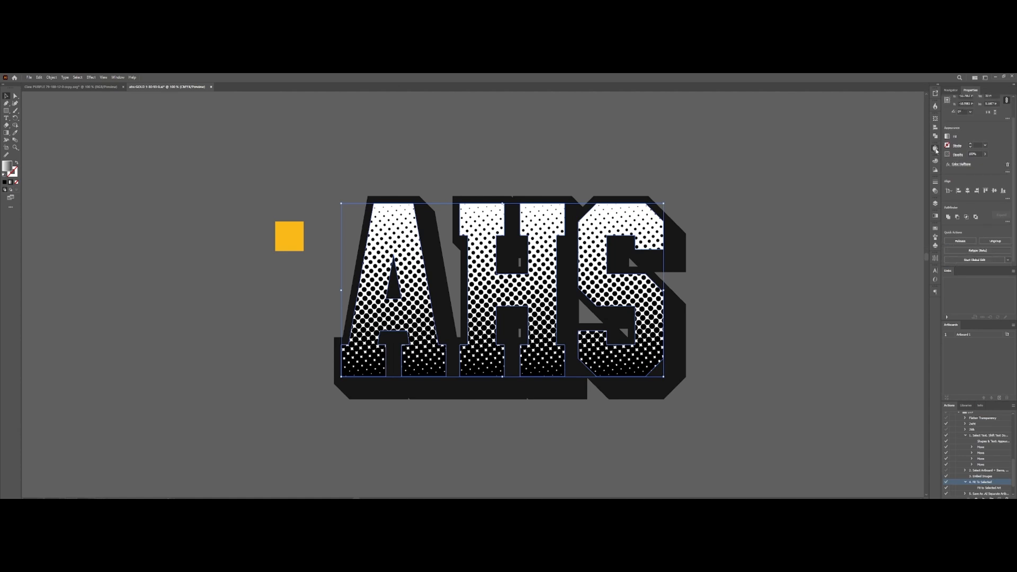
{"action": "left_click", "coordinate": [119, 78]}
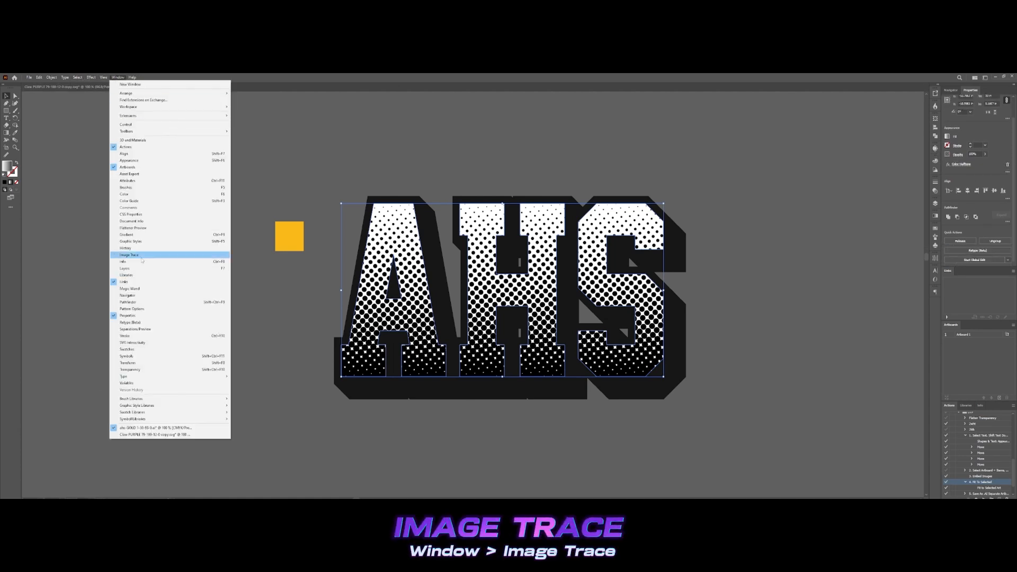
{"action": "left_click", "coordinate": [130, 254]}
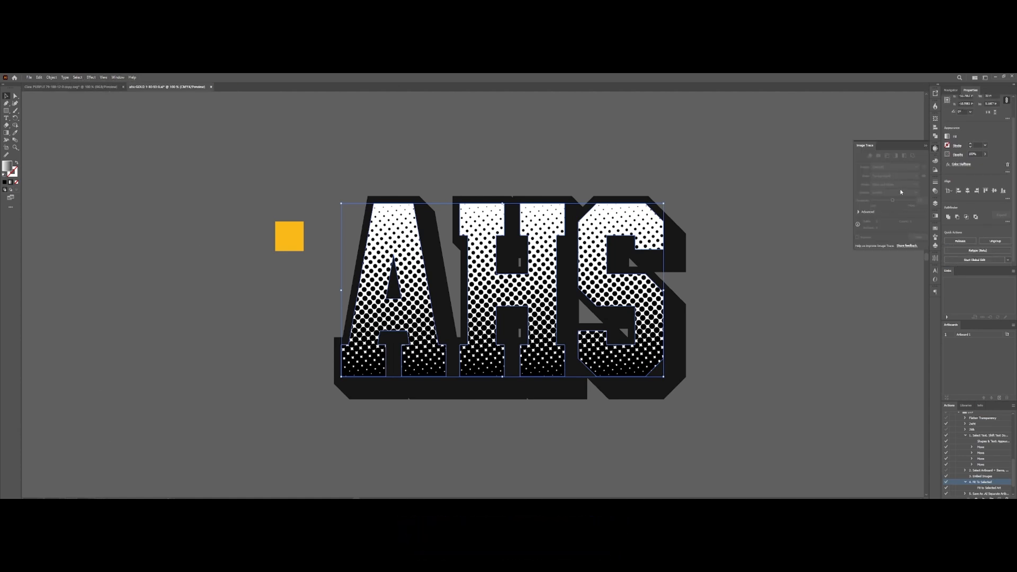
{"action": "mouse_move", "coordinate": [901, 191]}
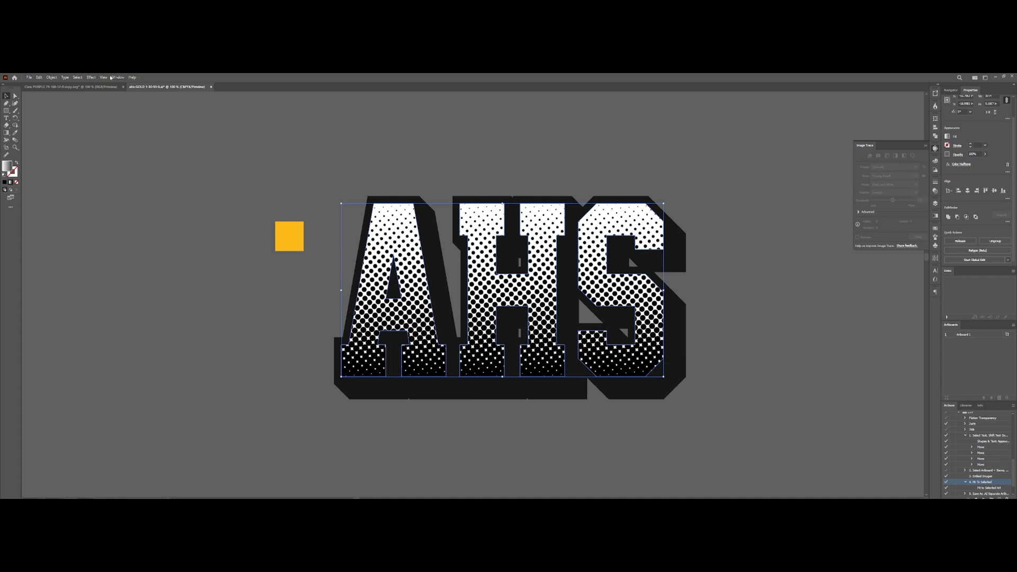
Step: Expand Appearance on the halftone letters and trace them in Black and White mode
{"action": "left_click", "coordinate": [51, 77]}
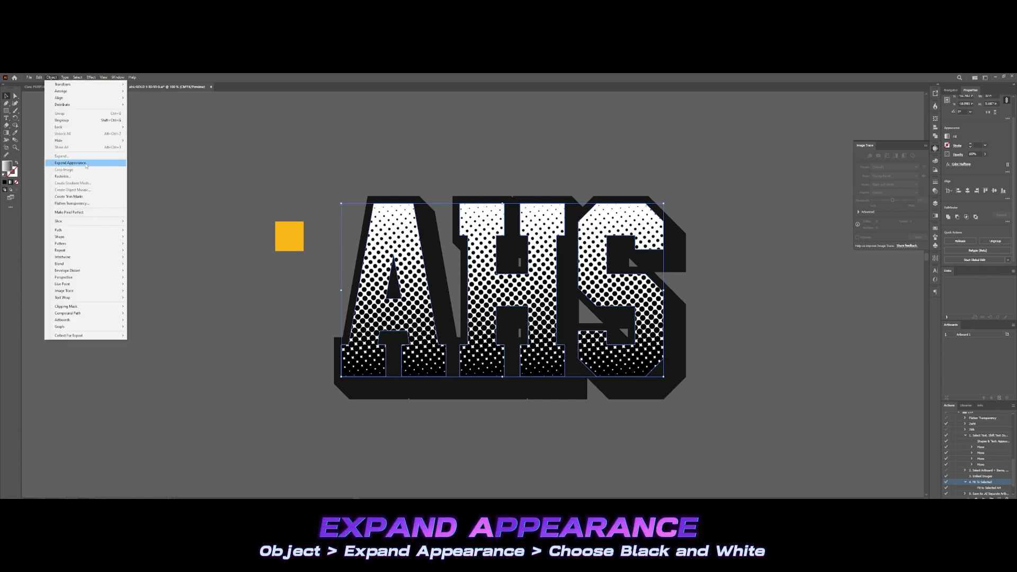
{"action": "left_click", "coordinate": [70, 162]}
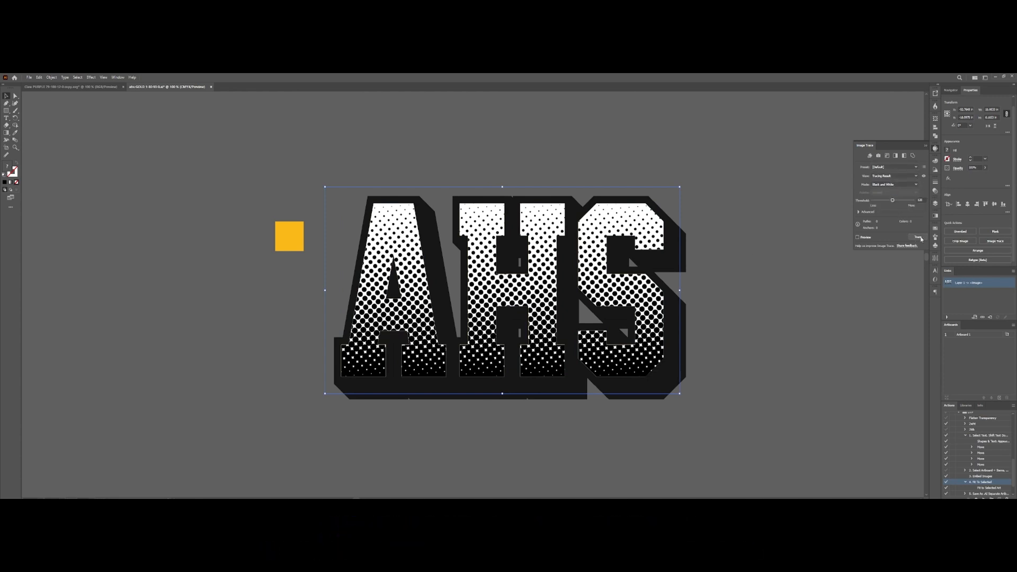
{"action": "left_click", "coordinate": [918, 237]}
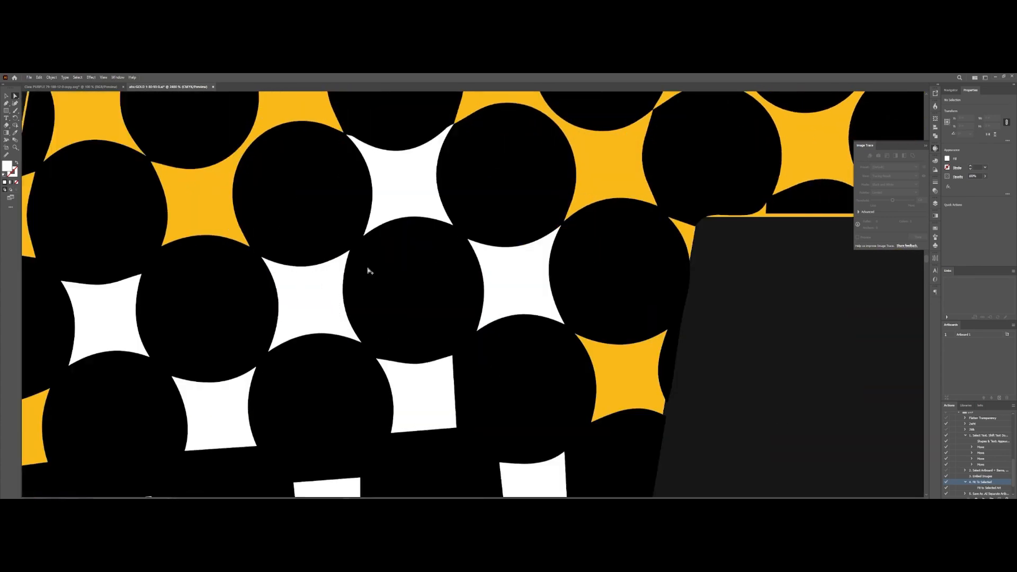
Step: Pick one white gap shape and select all shapes sharing its fill via Select > Same > Fill Color
{"action": "left_click", "coordinate": [90, 76]}
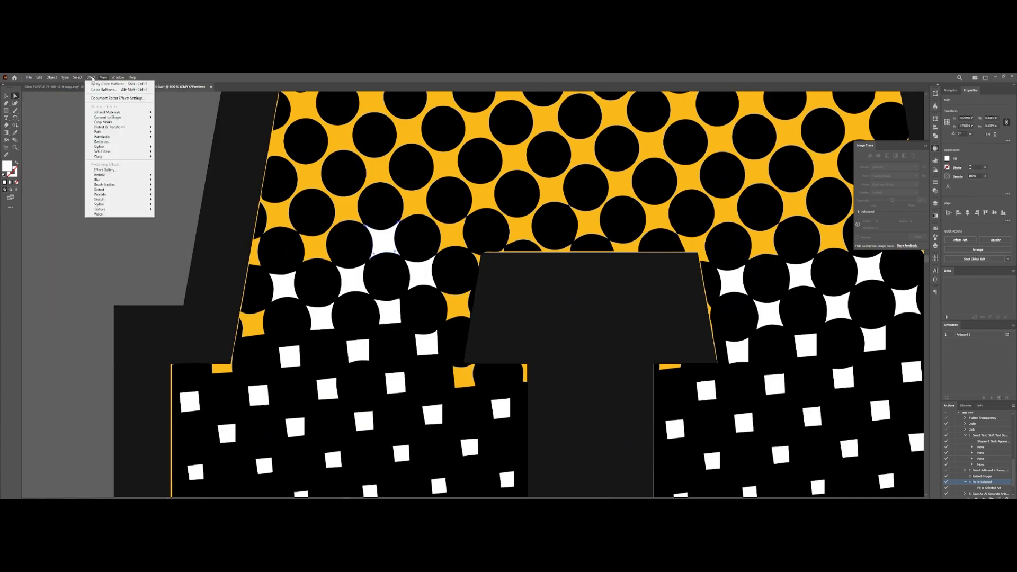
{"action": "left_click", "coordinate": [78, 76]}
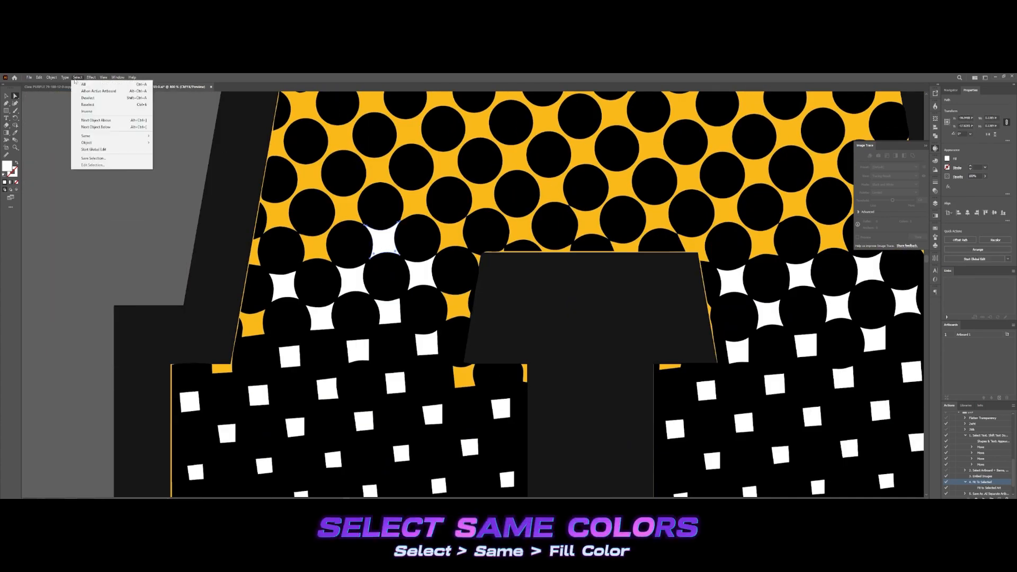
{"action": "mouse_move", "coordinate": [85, 136]}
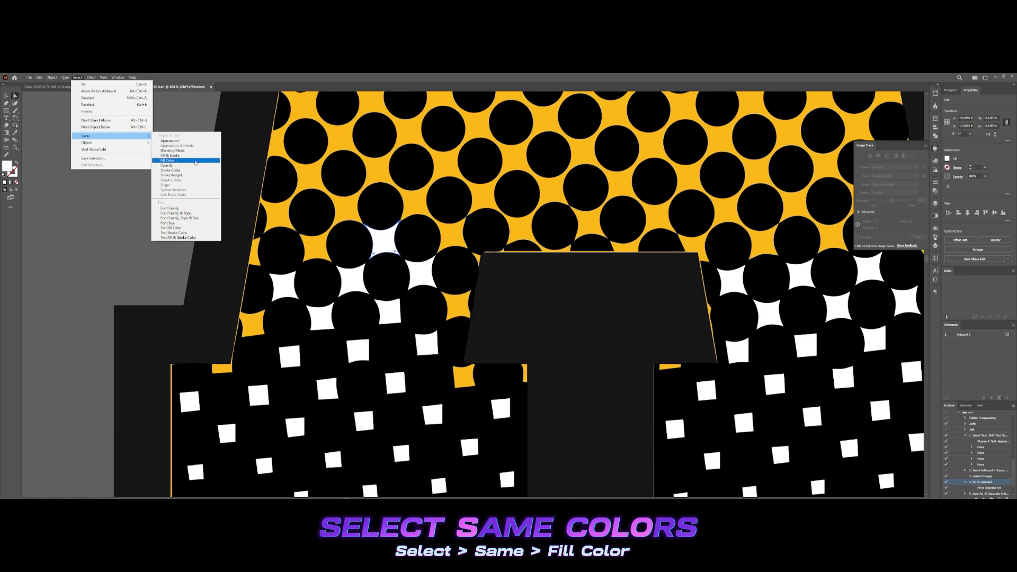
{"action": "left_click", "coordinate": [165, 160]}
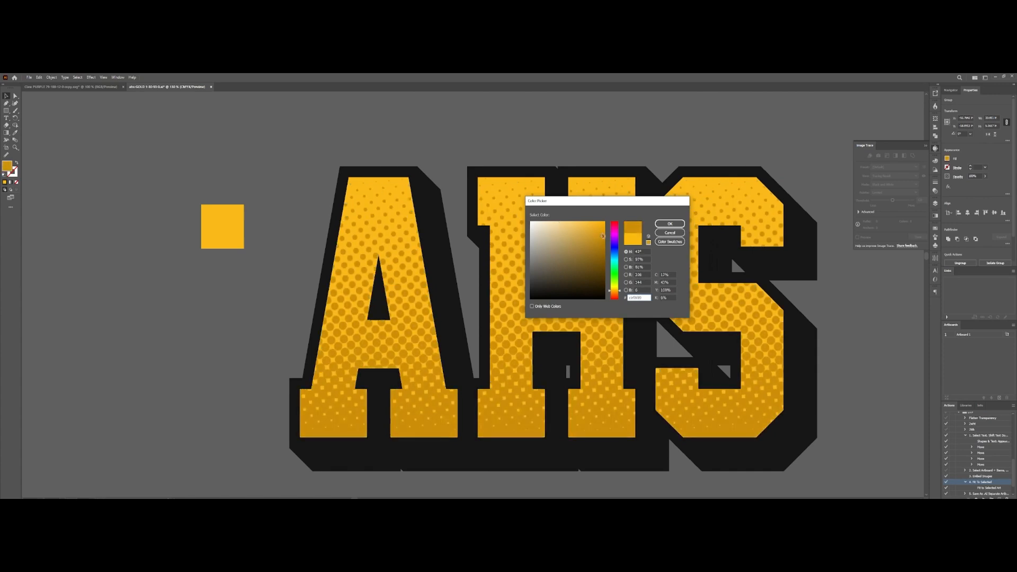
Step: Confirm a gold fill for the selected halftone shapes and move to the claw document
{"action": "left_click", "coordinate": [594, 231]}
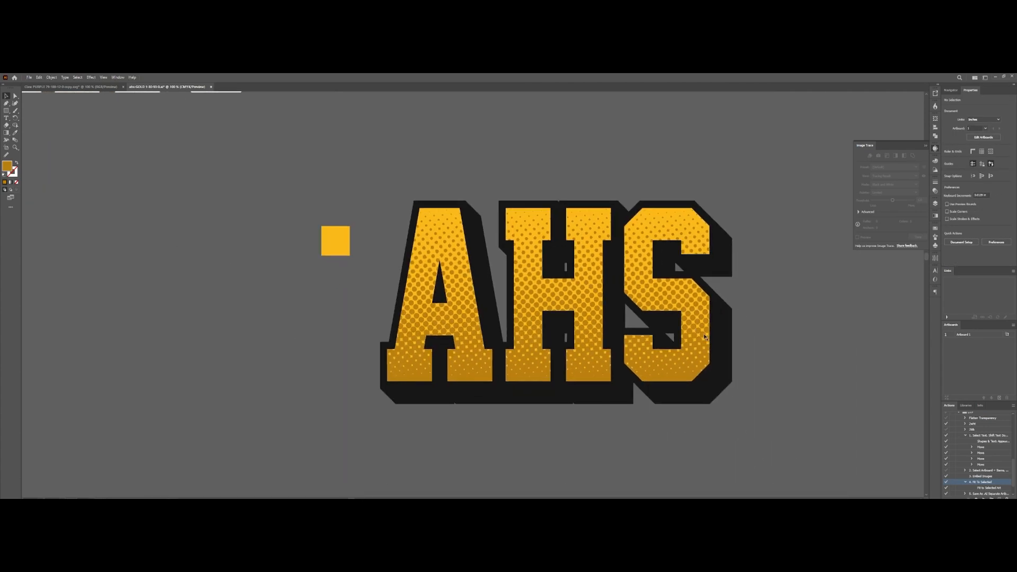
{"action": "scroll", "scroll_direction": "down", "scroll_amount": 3}
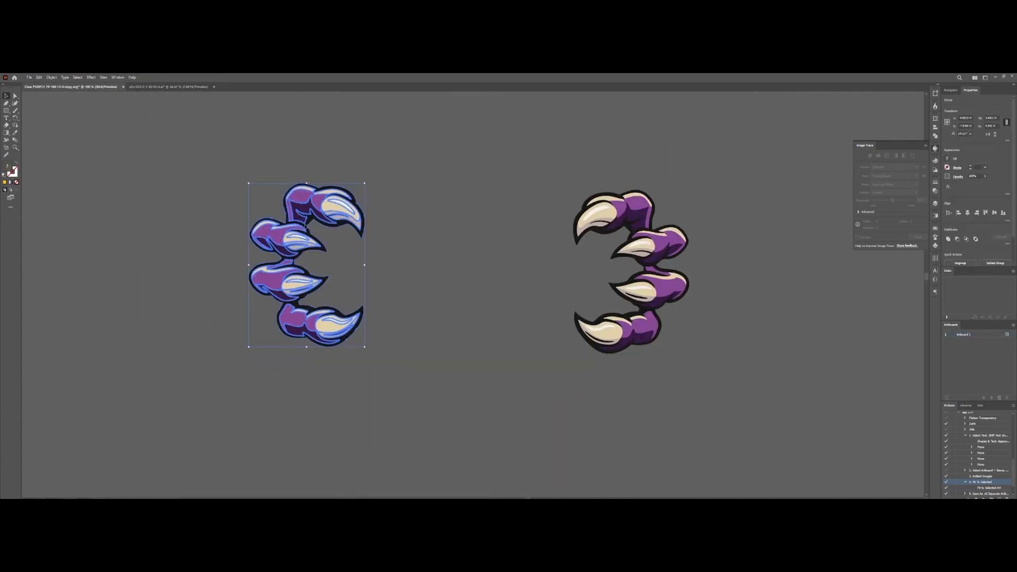
Step: Copy the purple claw artwork and paste it into the logo document over the letter A
{"action": "left_click", "coordinate": [170, 87]}
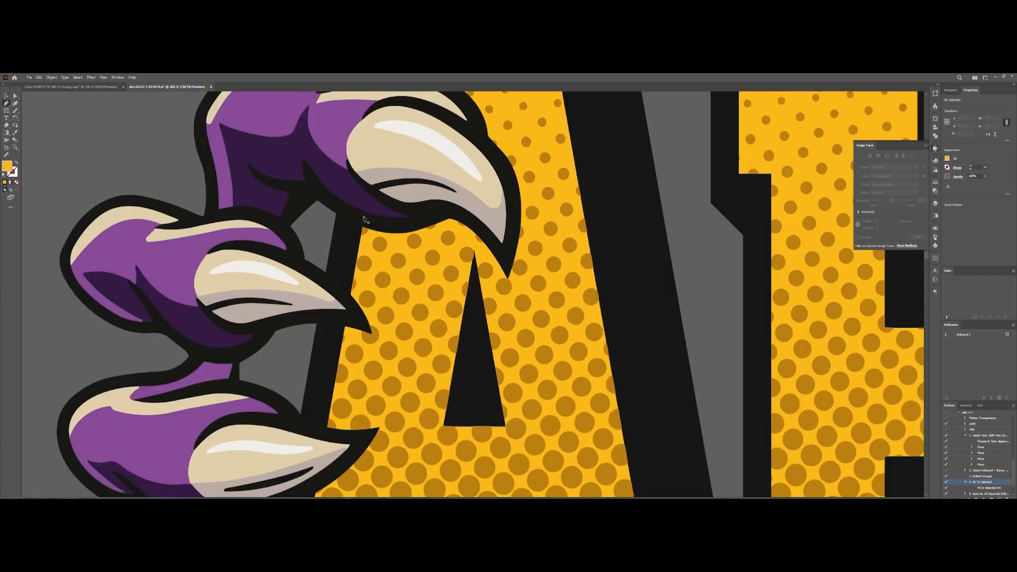
Step: Arrange the purple claws so they grip the left and right sides of the AHS lettering
{"action": "key", "text": "p"}
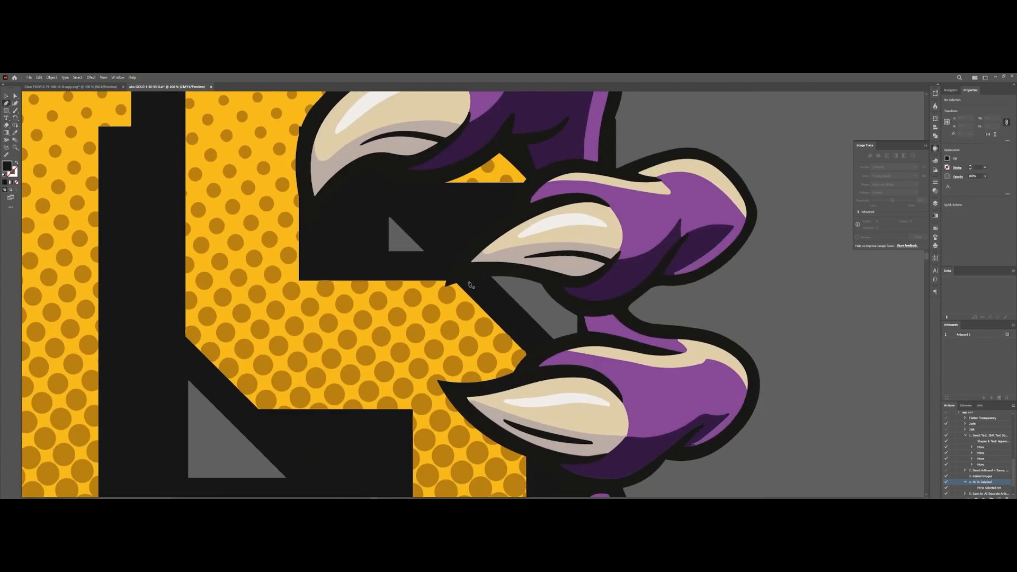
{"action": "right_click", "coordinate": [472, 281]}
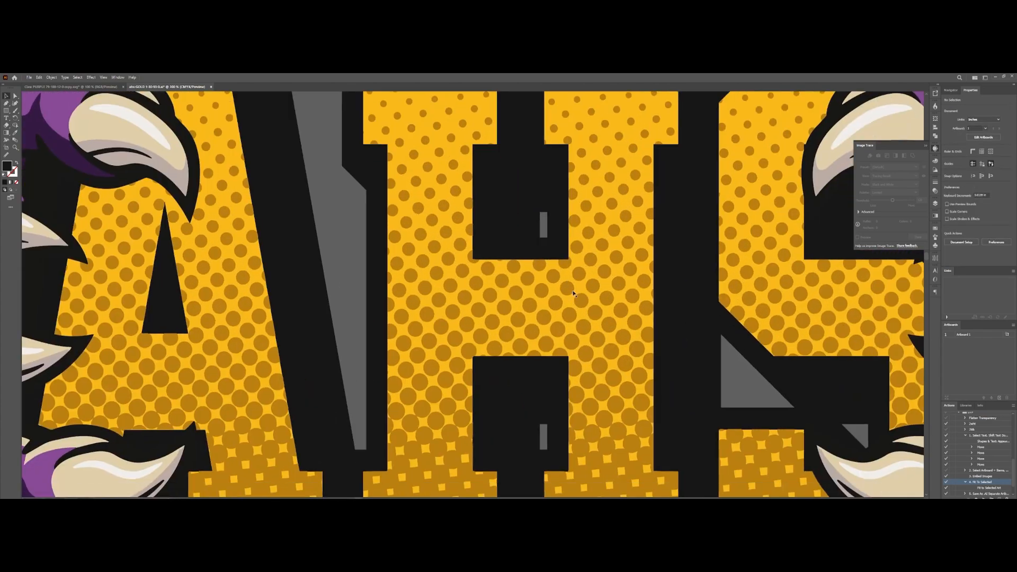
{"action": "right_click", "coordinate": [541, 220]}
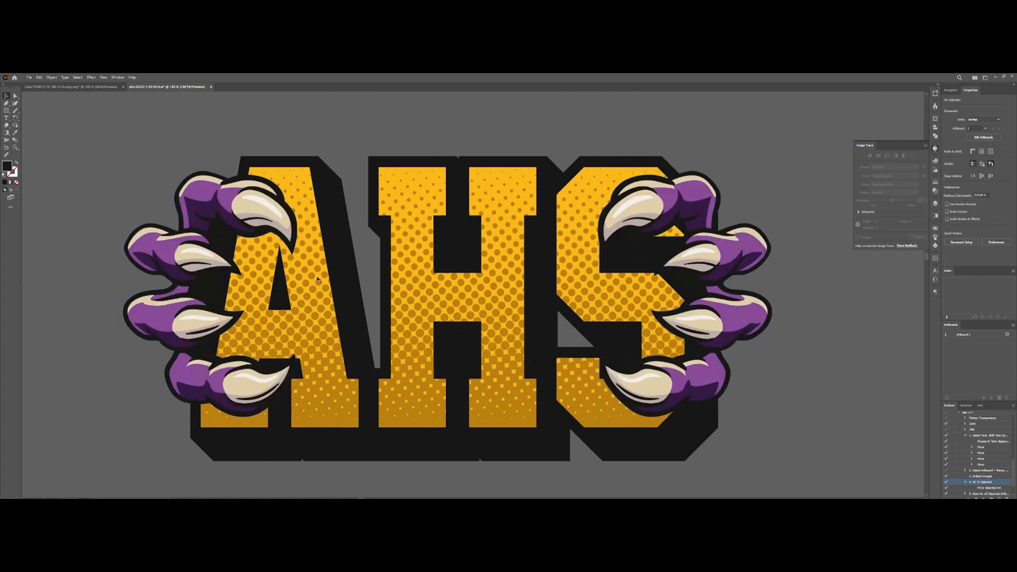
{"action": "left_click", "coordinate": [197, 248]}
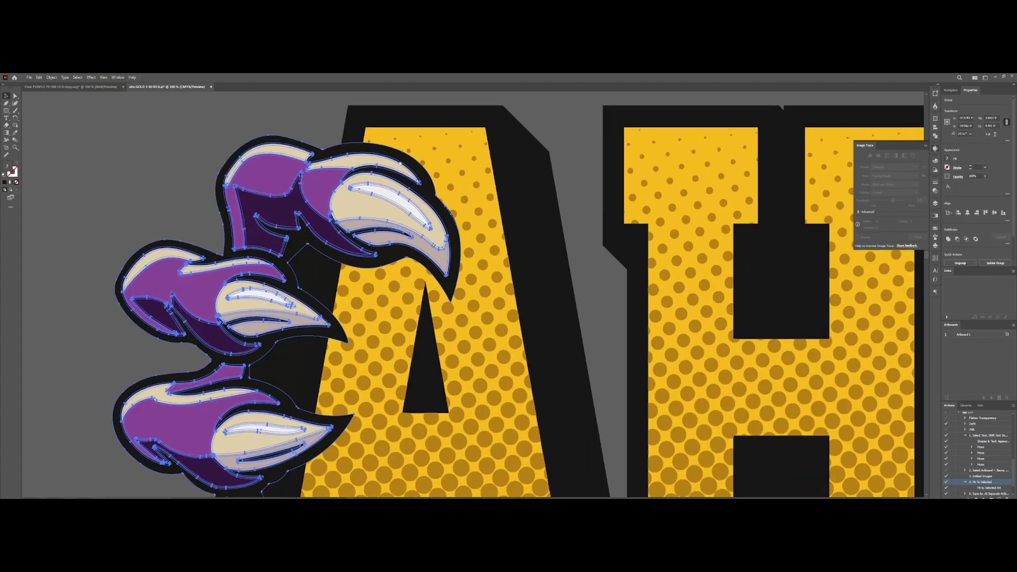
Step: Duplicate the left claw, fill the copy dark orange, and send it behind as an offset shadow
{"action": "key", "text": "ctrl+f"}
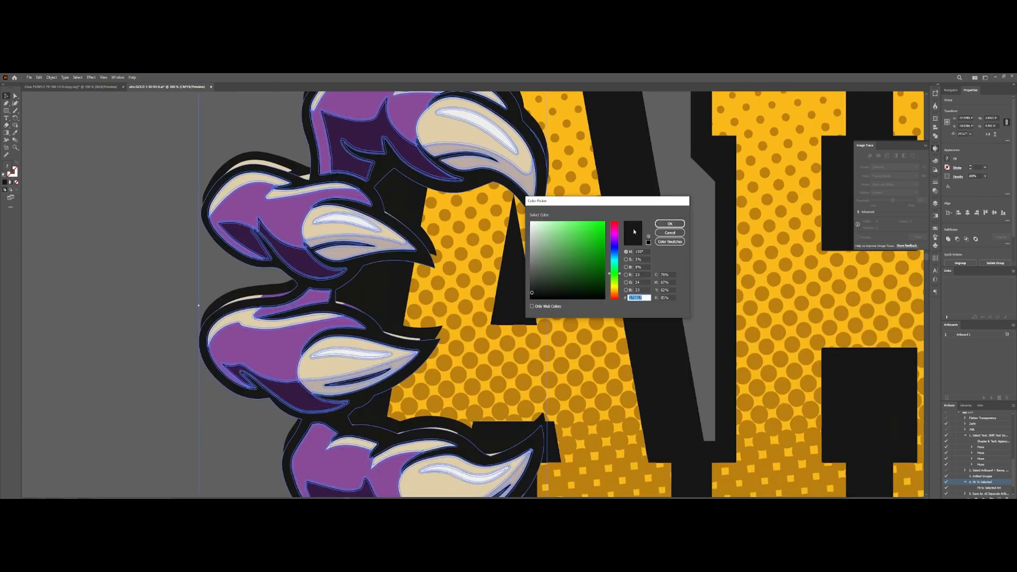
{"action": "left_click", "coordinate": [670, 223]}
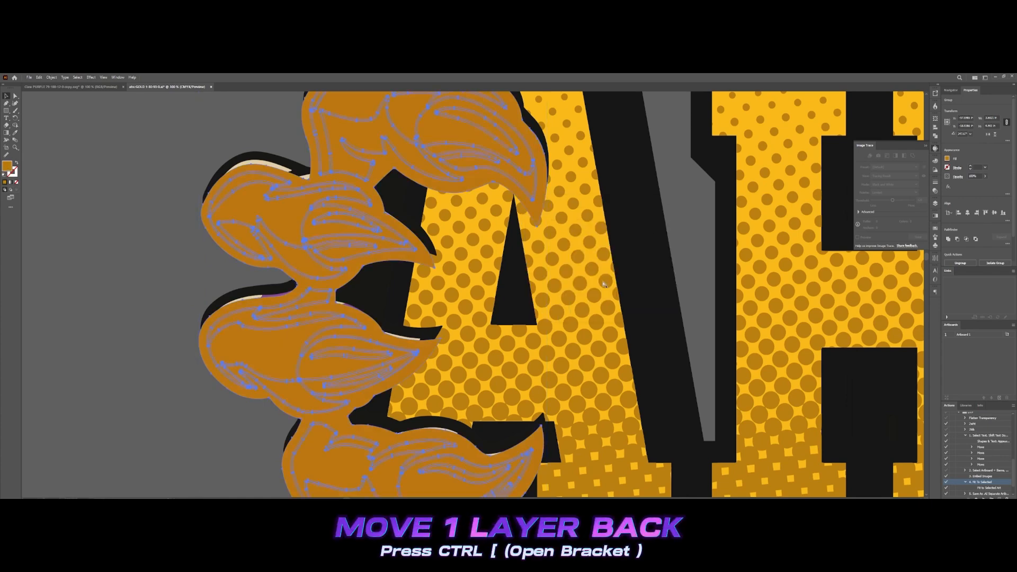
{"action": "key", "text": "ctrl+["}
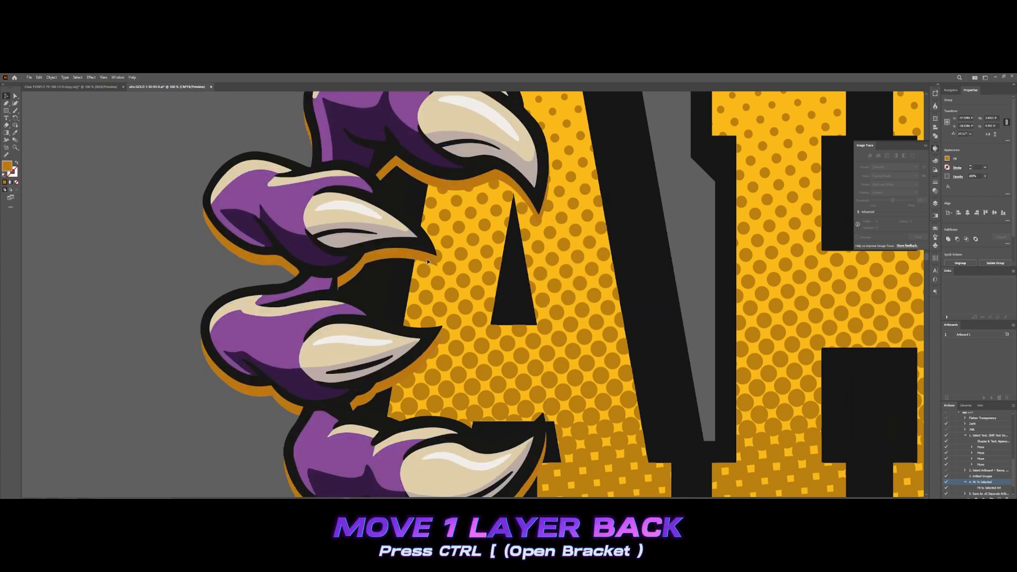
{"action": "key", "text": "ctrl+["}
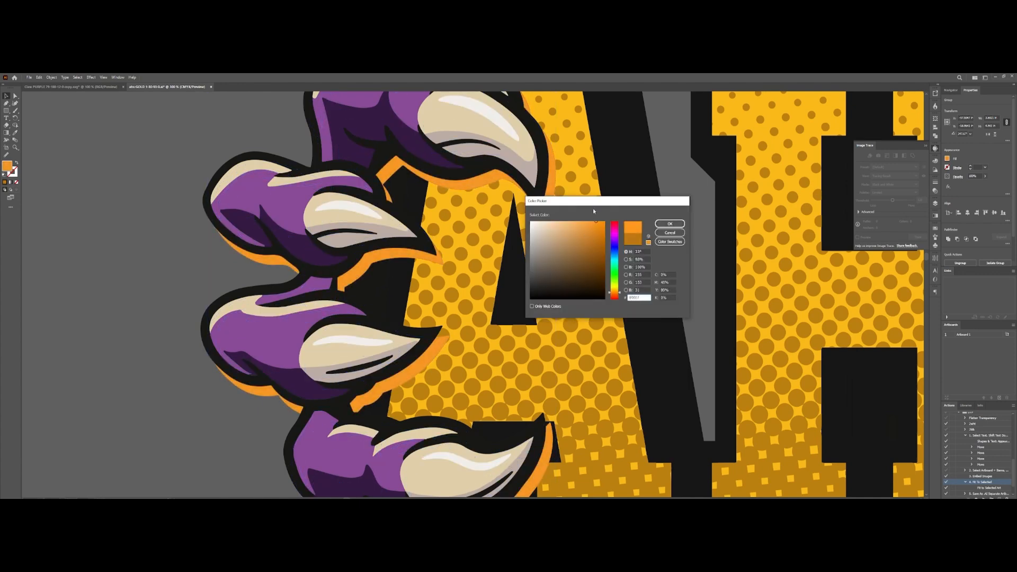
{"action": "left_click", "coordinate": [600, 251]}
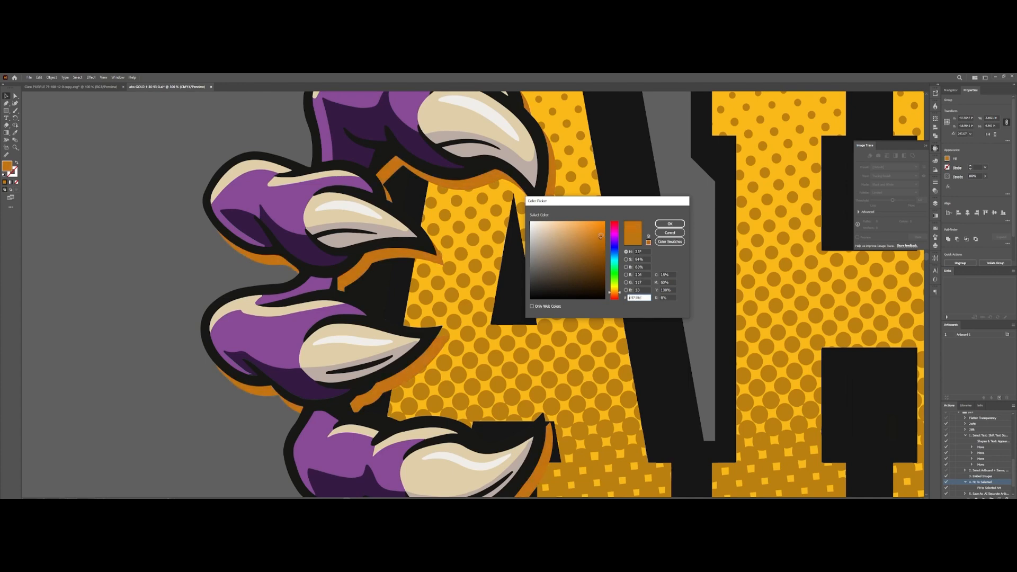
{"action": "left_click", "coordinate": [670, 224]}
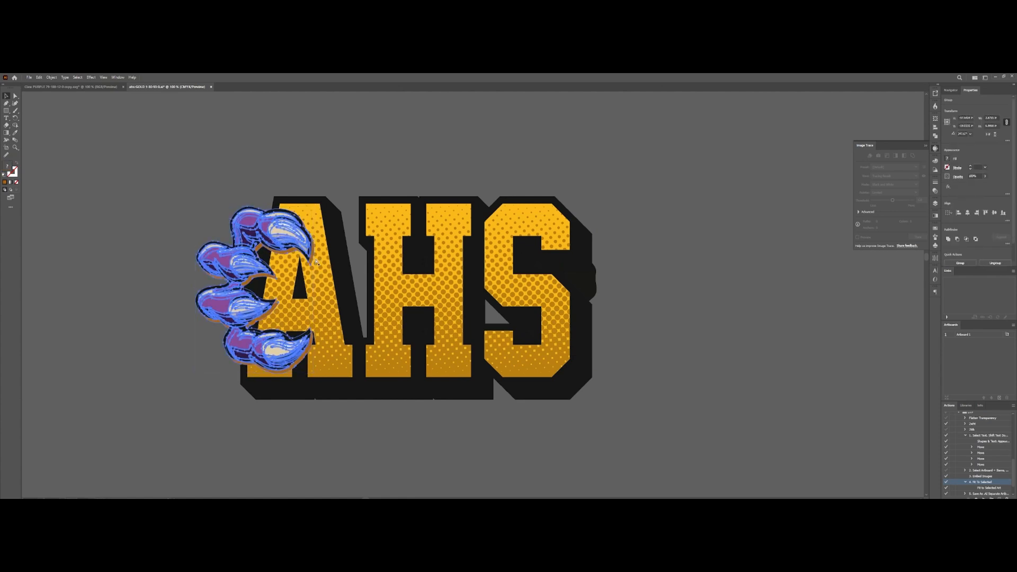
Step: Start a vertical Reflect of the shadowed left claw with the mirror previewed
{"action": "right_click", "coordinate": [242, 284]}
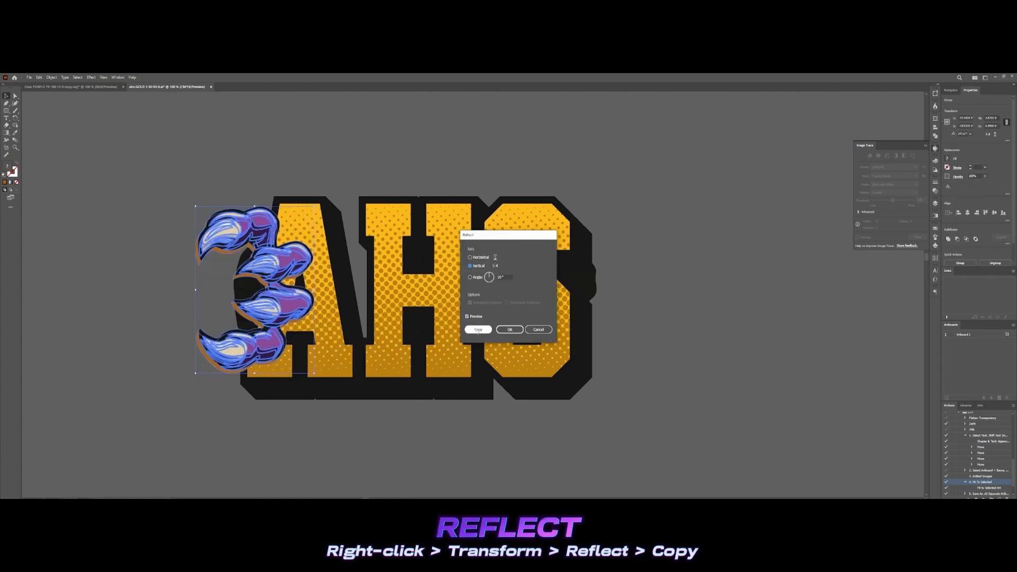